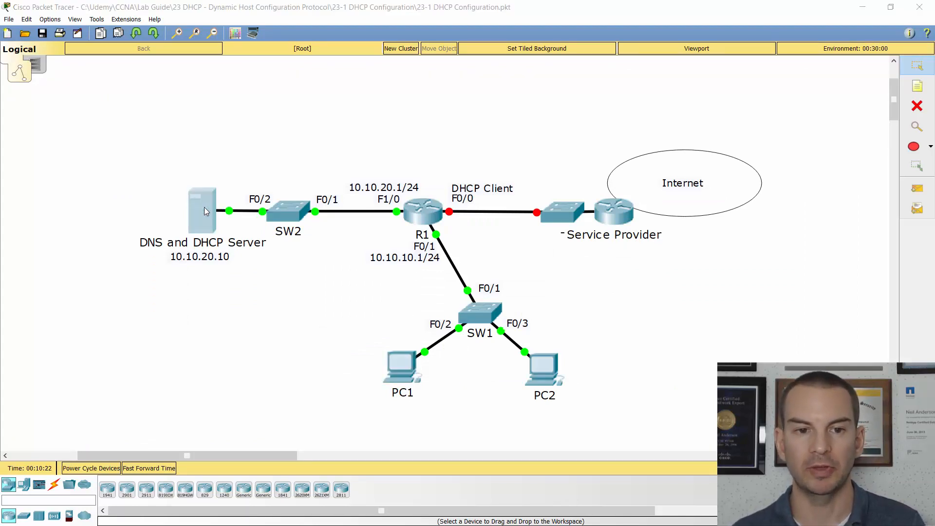
# Step: Inspect the server's DHCP serverPool: start 10.10.10.100, gateway 10.10.10.1, DNS 10.10.20.10
pyautogui.doubleClick(202, 209)
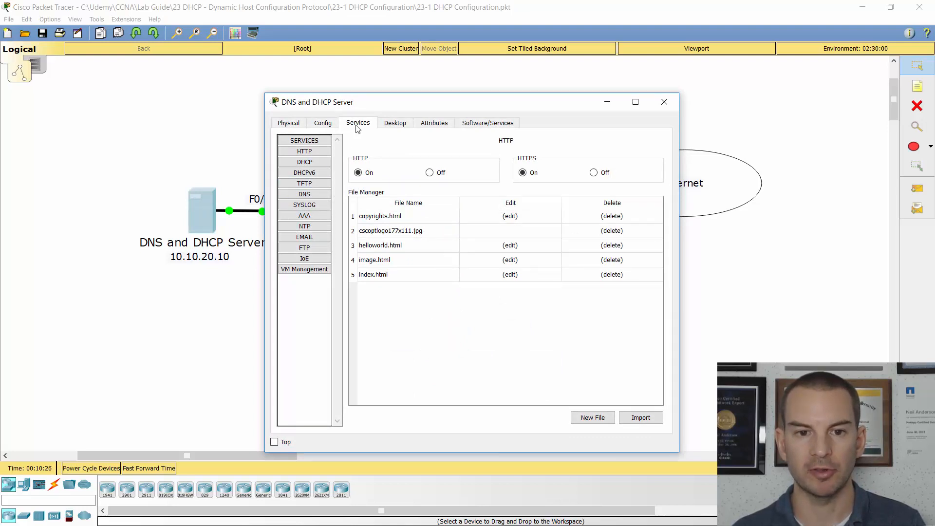
pyautogui.click(304, 162)
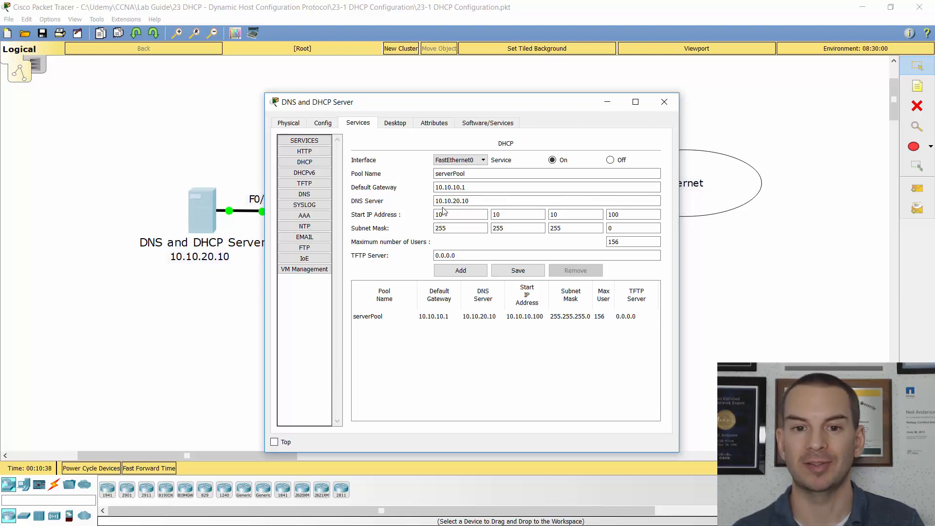
pyautogui.click(537, 201)
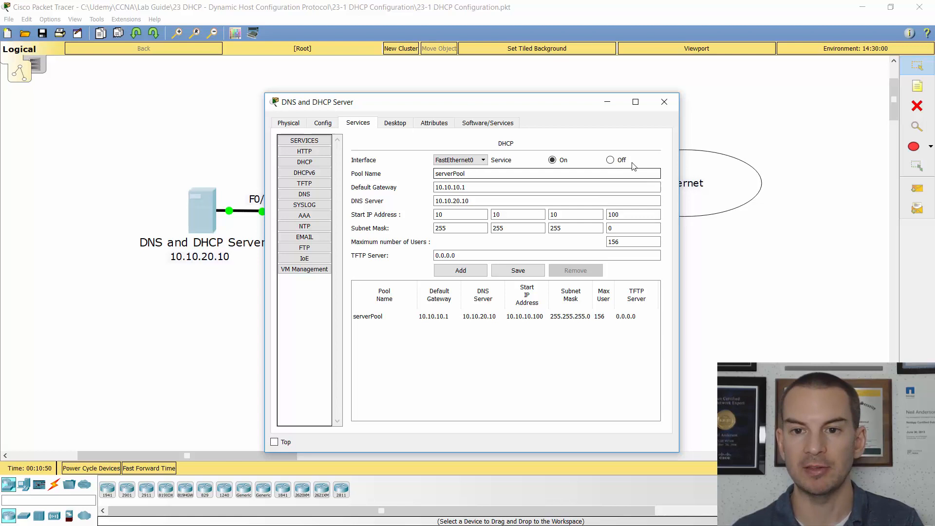
pyautogui.click(664, 101)
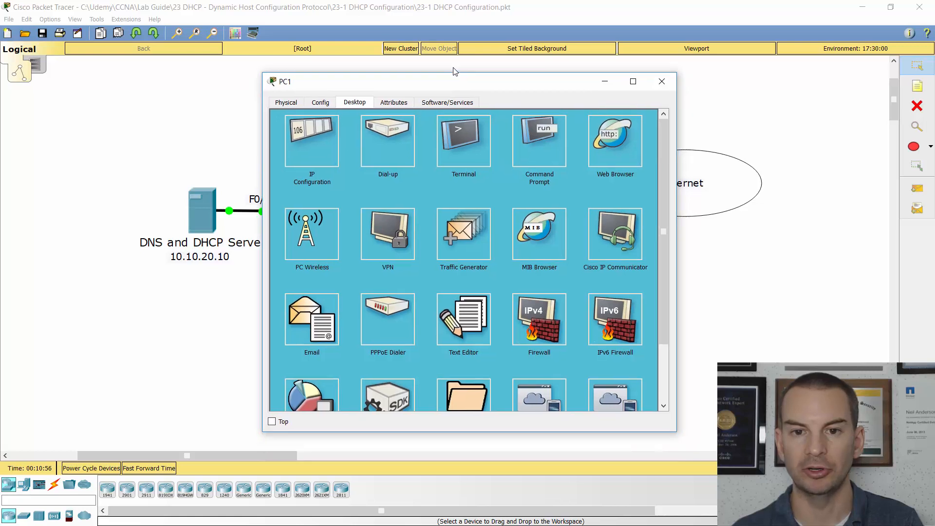
# Step: Confirm PC1 uses DHCP and ipconfig shows only autoconfiguration address 169.254.163.89
pyautogui.moveTo(454, 82); pyautogui.dragTo(454, 58)
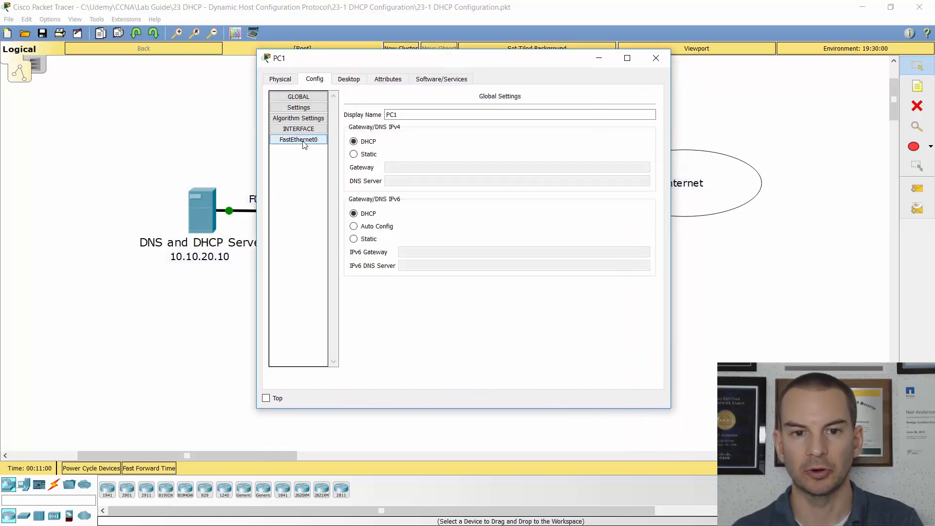
pyautogui.click(298, 139)
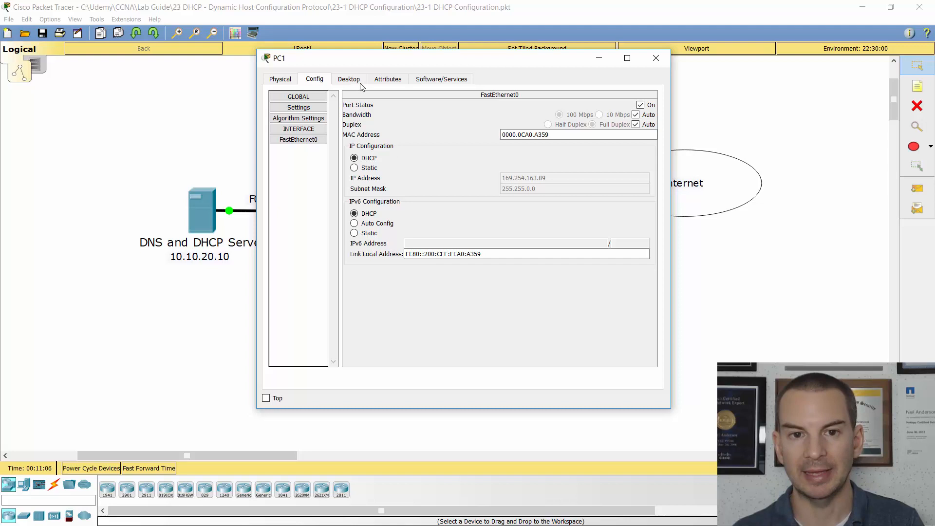
pyautogui.click(349, 79)
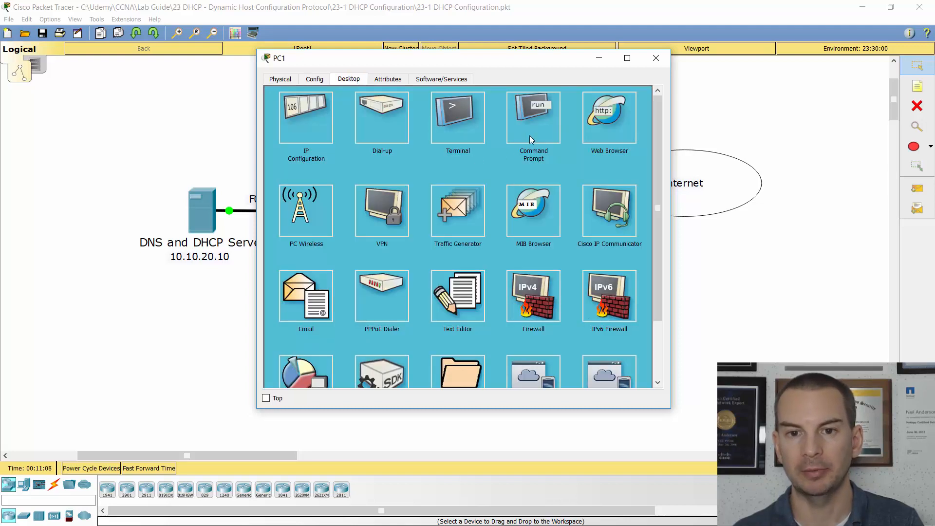
pyautogui.click(532, 116)
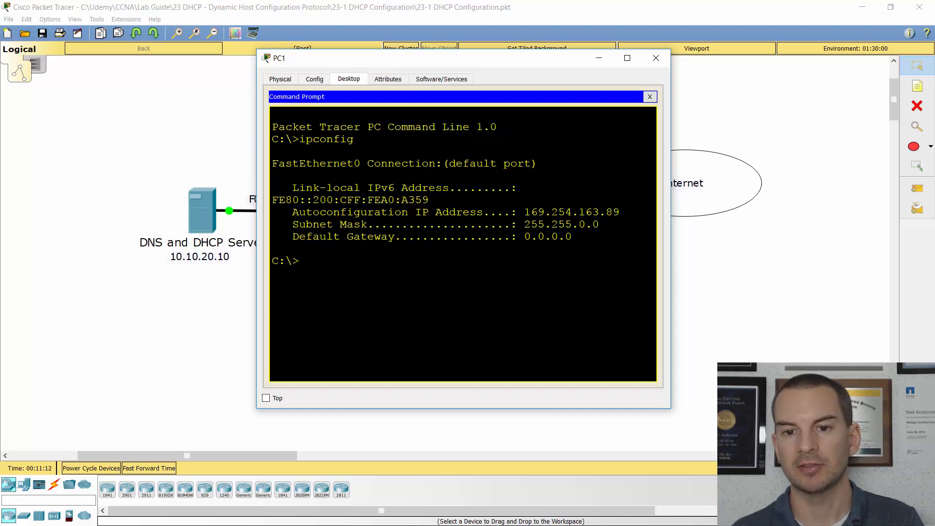
pyautogui.moveTo(569, 212); pyautogui.dragTo(619, 211)
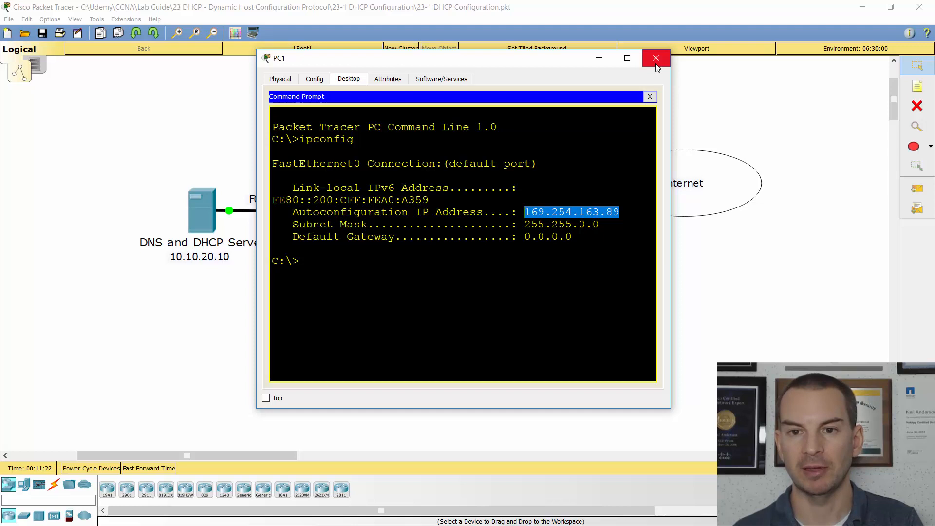
# Step: Close PC1 and enter configuration mode on R1's interface FastEthernet0/1
pyautogui.click(656, 58)
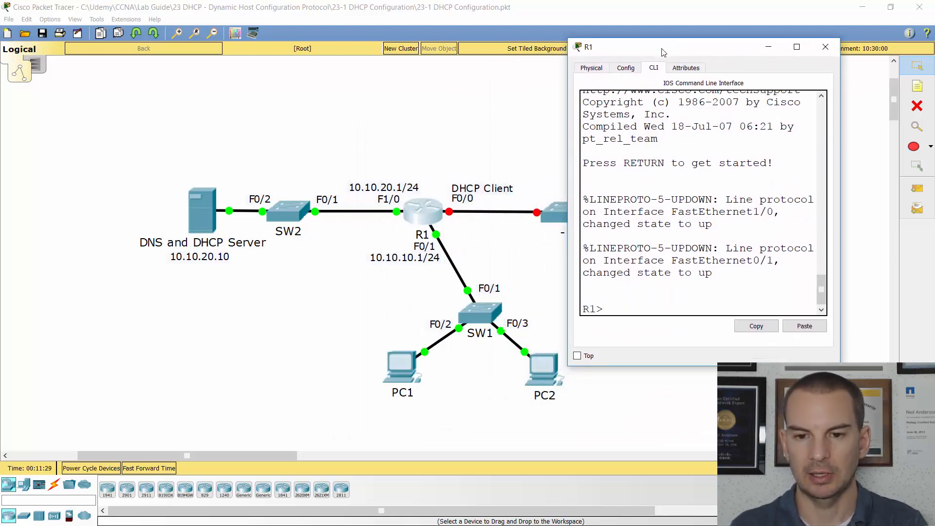
pyautogui.write('config t')
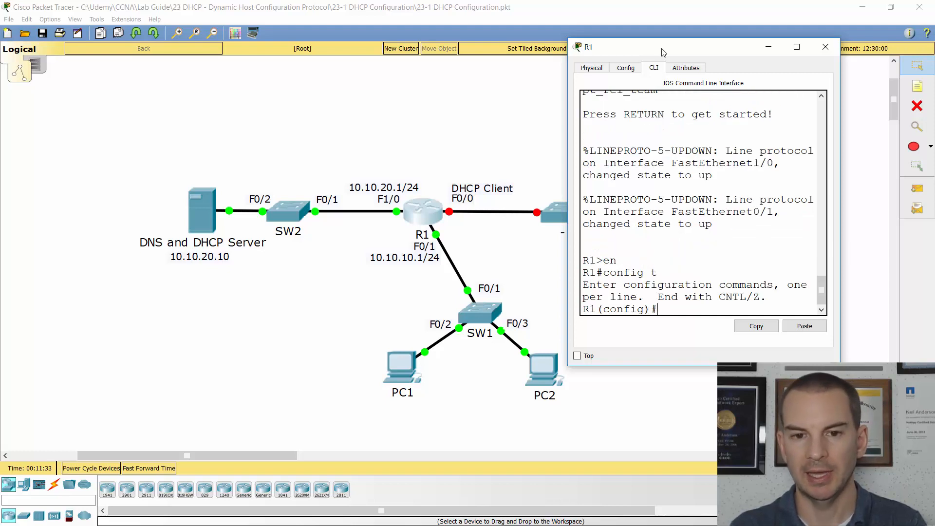
pyautogui.write('int f0/1')
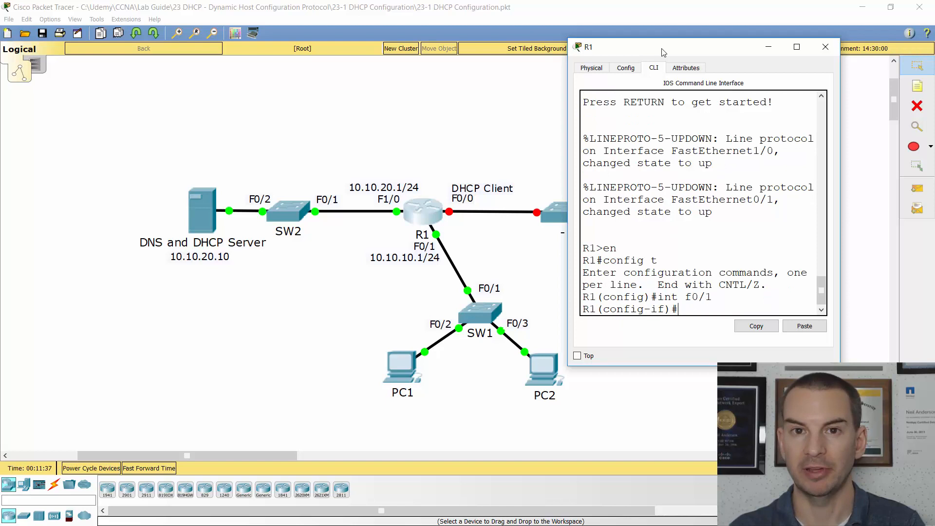
pyautogui.write('ip')
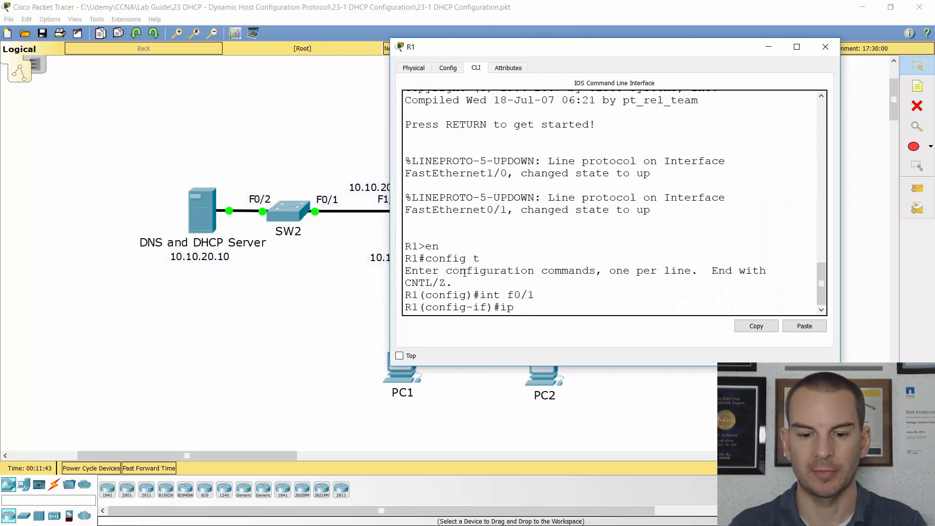
# Step: Set ip helper-address 10.10.20.10 on R1 F0/1 and close R1's window
pyautogui.write('helper-address')
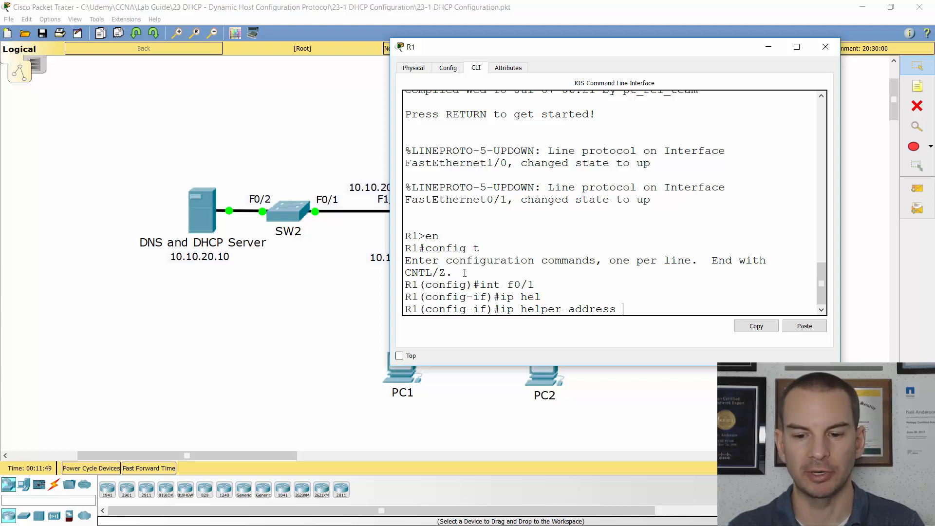
pyautogui.write('10.10.')
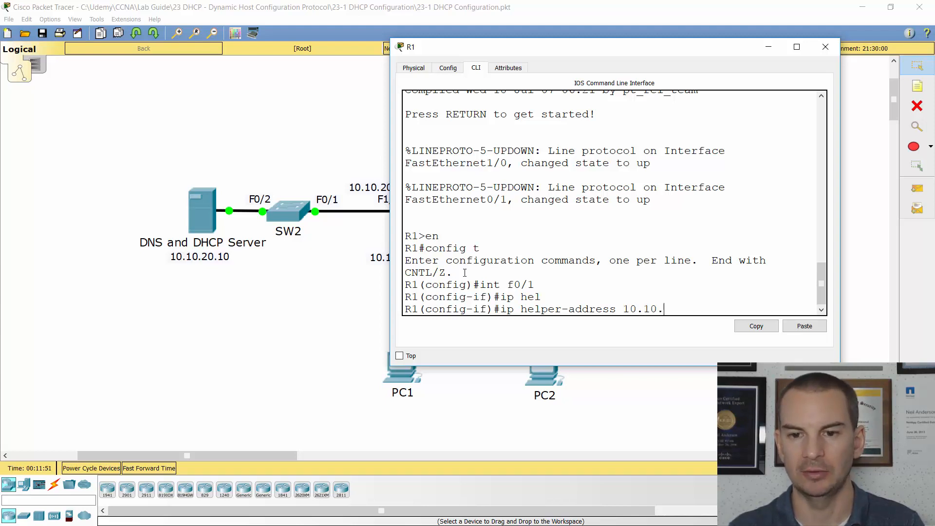
pyautogui.write('20.10')
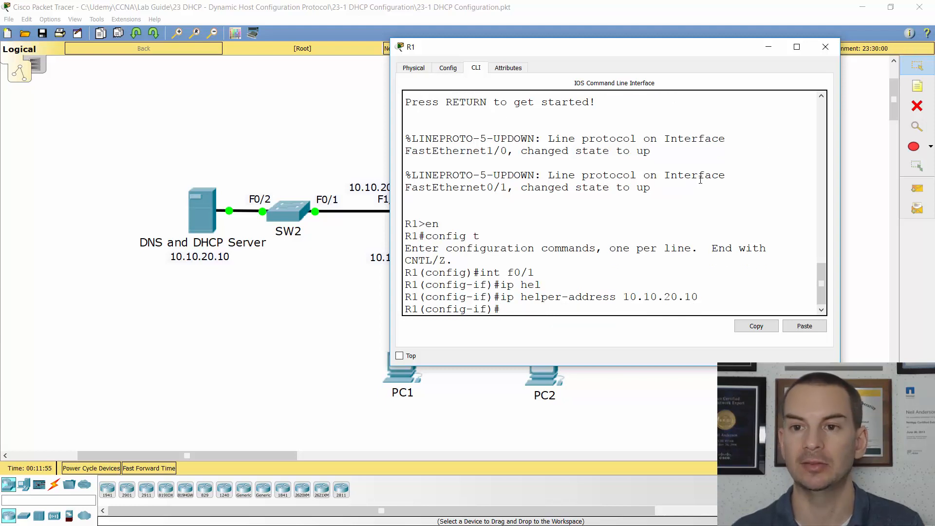
pyautogui.click(825, 47)
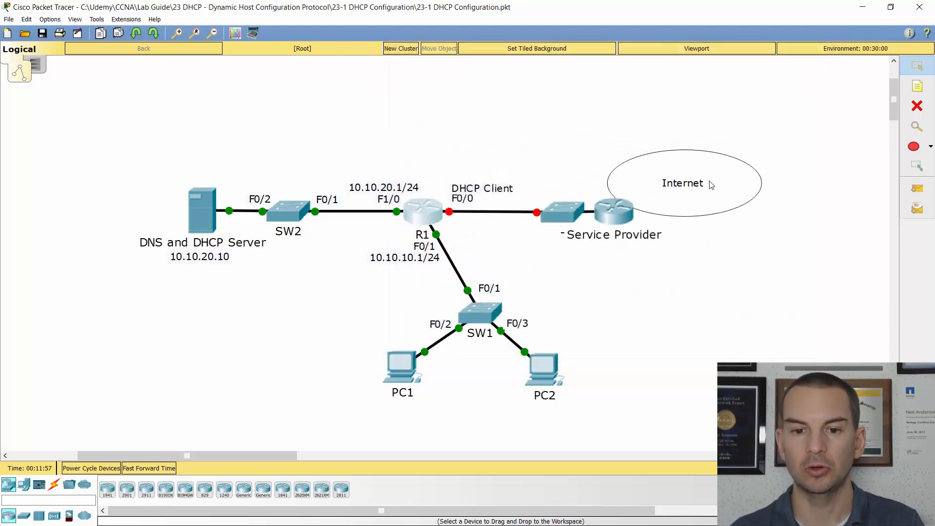
# Step: Type ipconfig /renew in PC1's Command Prompt to request a DHCP lease
pyautogui.click(402, 367)
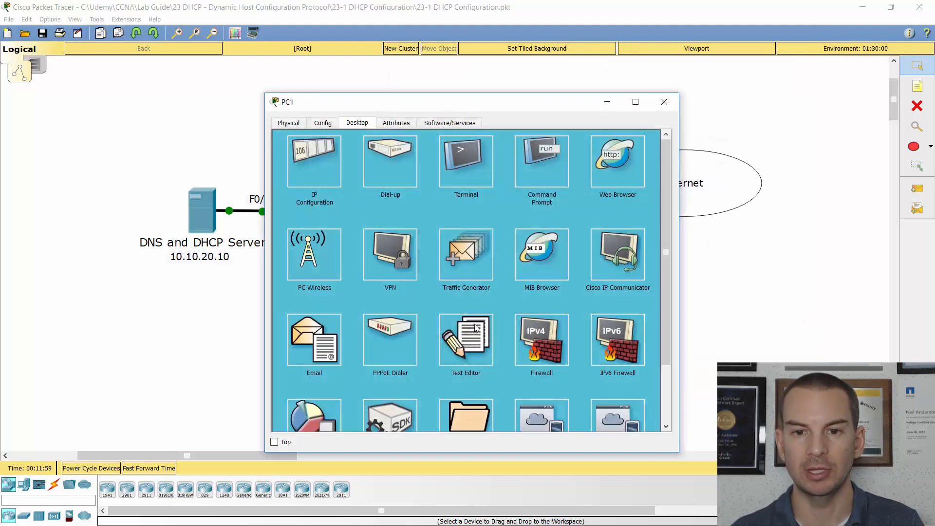
pyautogui.click(541, 162)
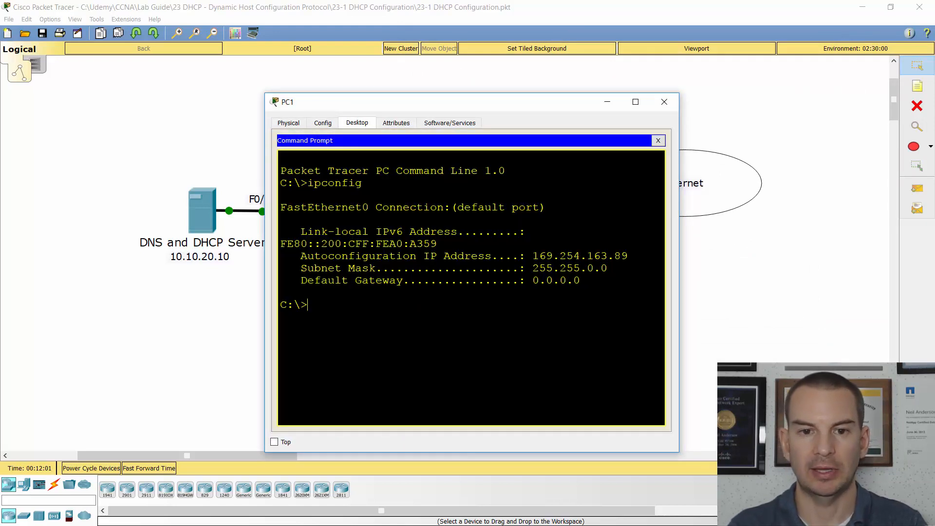
pyautogui.write('ipconfig')
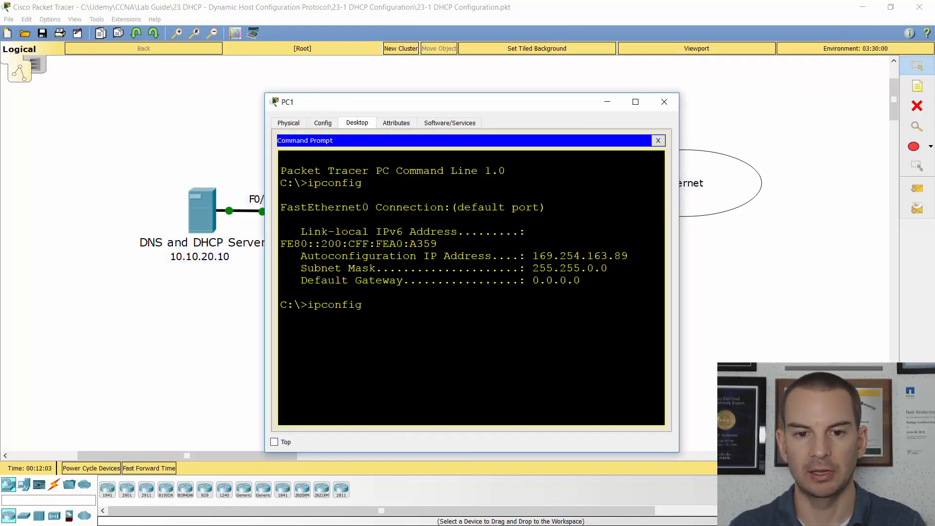
pyautogui.write('/renew')
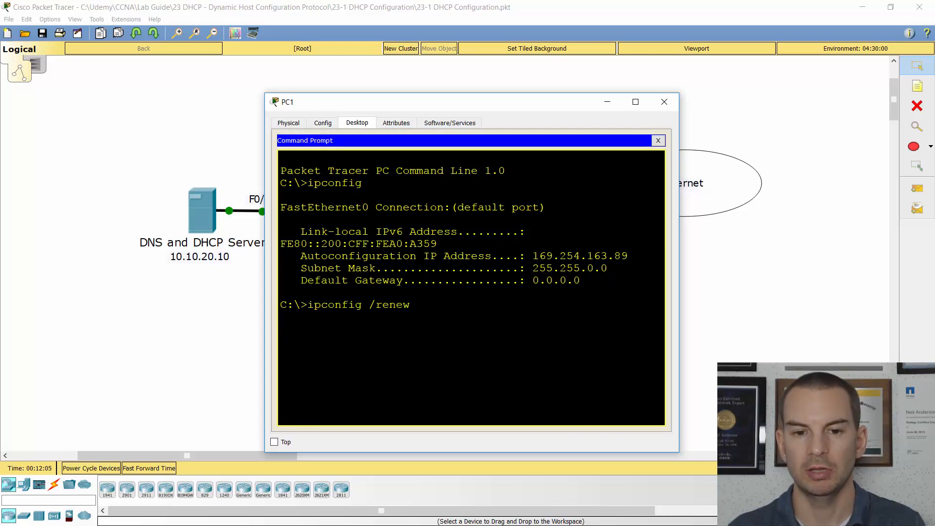